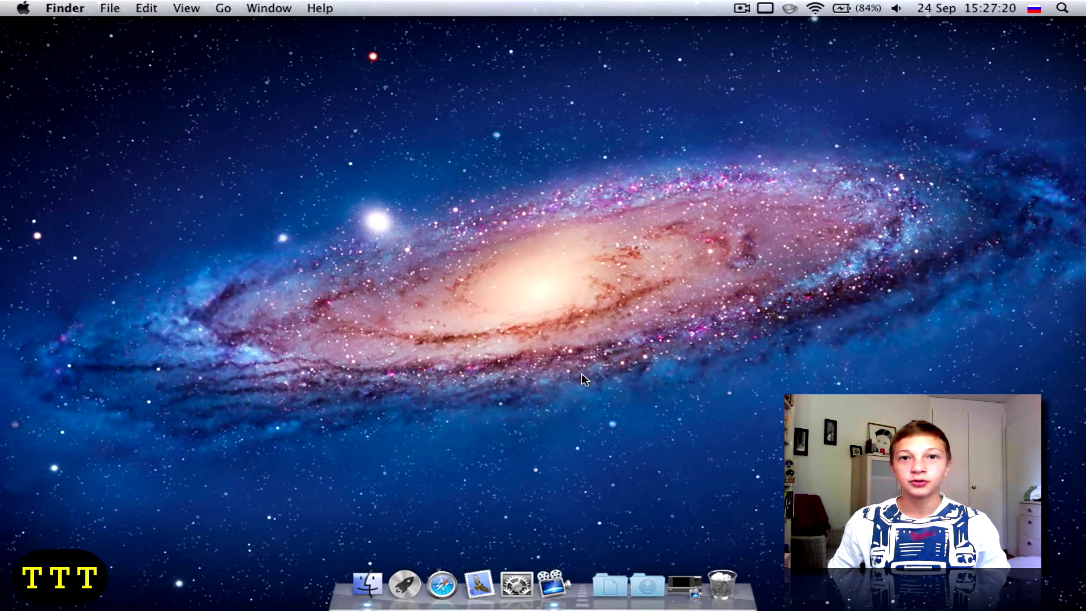
mouse_move(685, 335)
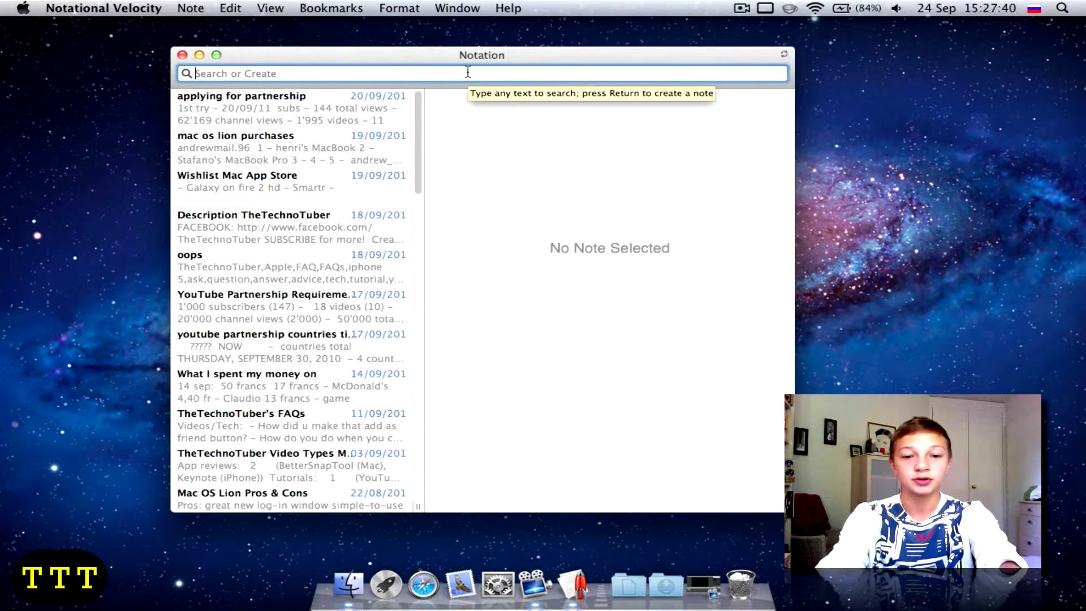
Step: Create a Notational Velocity note titled 'whatever' with body text 'tupefdnslakj'
type("whatever")
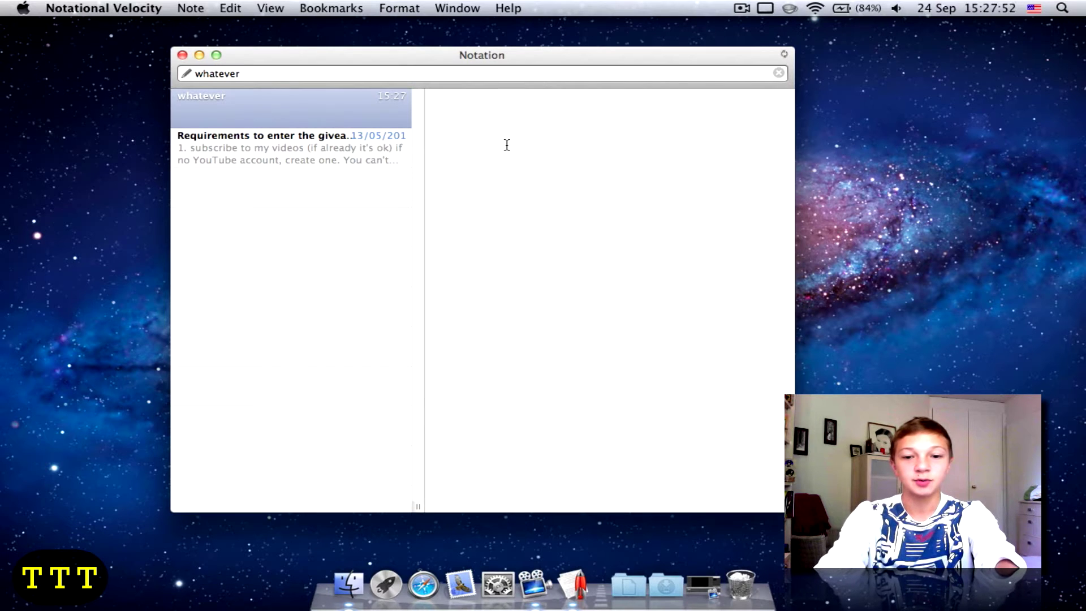
type("tupefdnslakj")
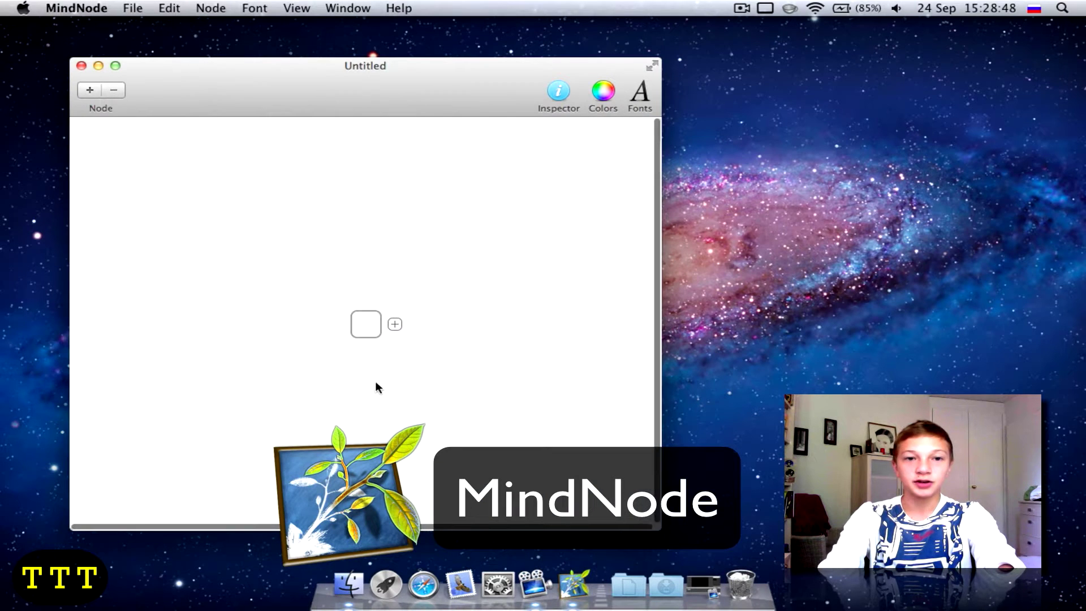
Step: Click into the blank canvas of the new untitled MindNode mind map
left_click(365, 324)
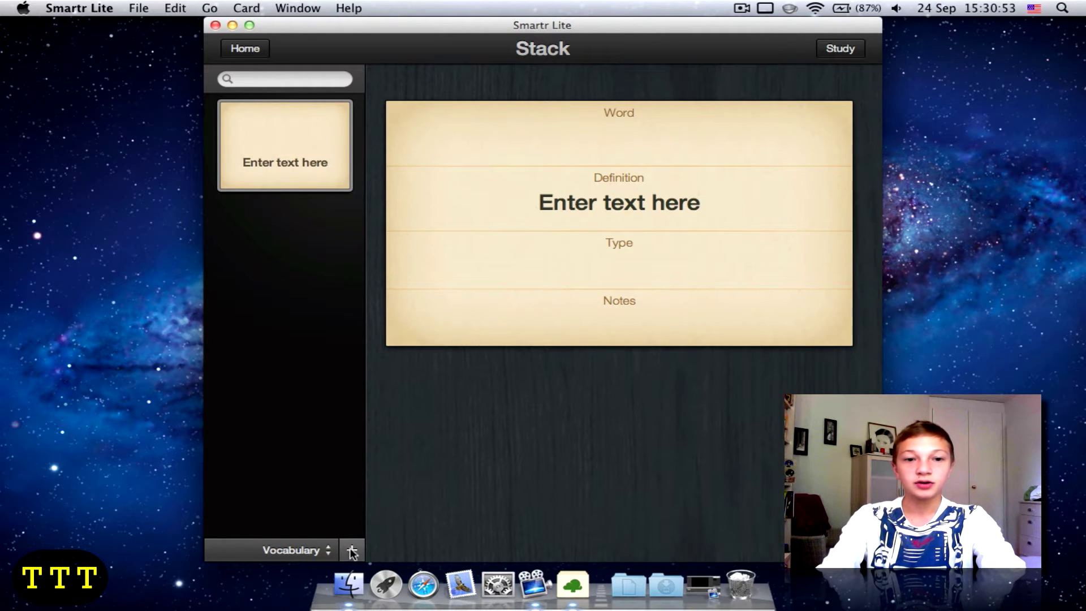
Step: Add a blank word card to the Smartr Lite Vocabulary stack
left_click(352, 550)
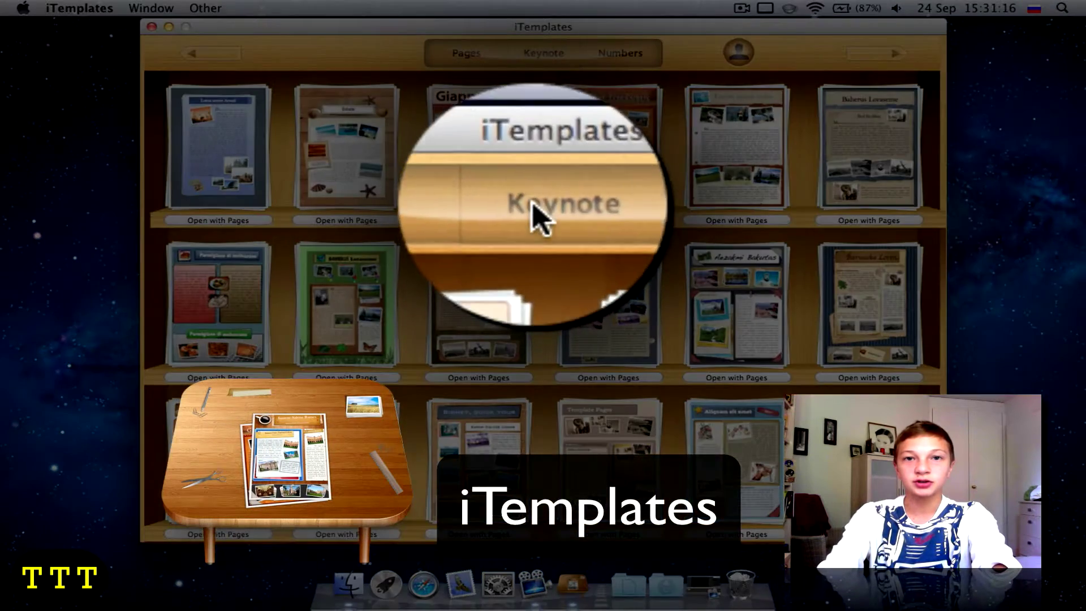
Step: Switch iTemplates from the Pages shelf to the Keynote template collection
left_click(618, 52)
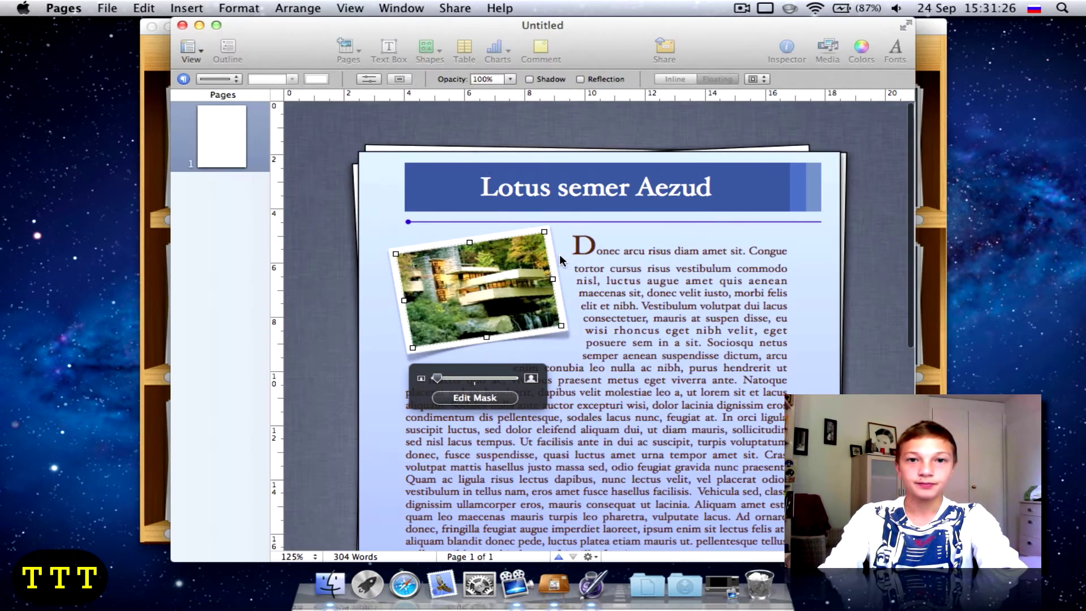
Step: Select the photo in the Lotus semer Aezud brochure template in Pages
left_click(312, 268)
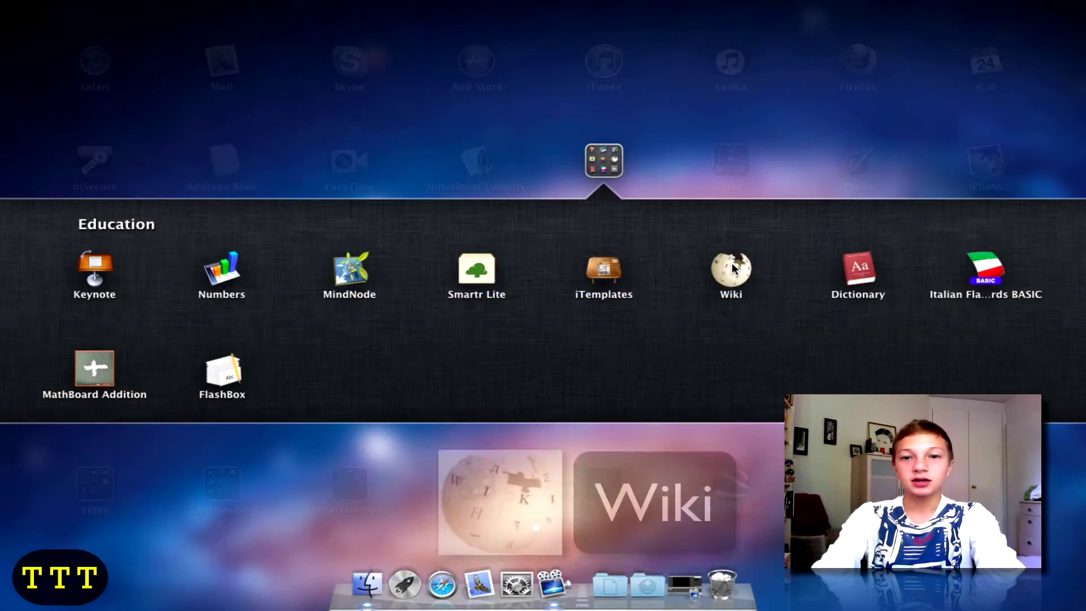
Step: Launch Wiki from Launchpad's Education folder
left_click(731, 271)
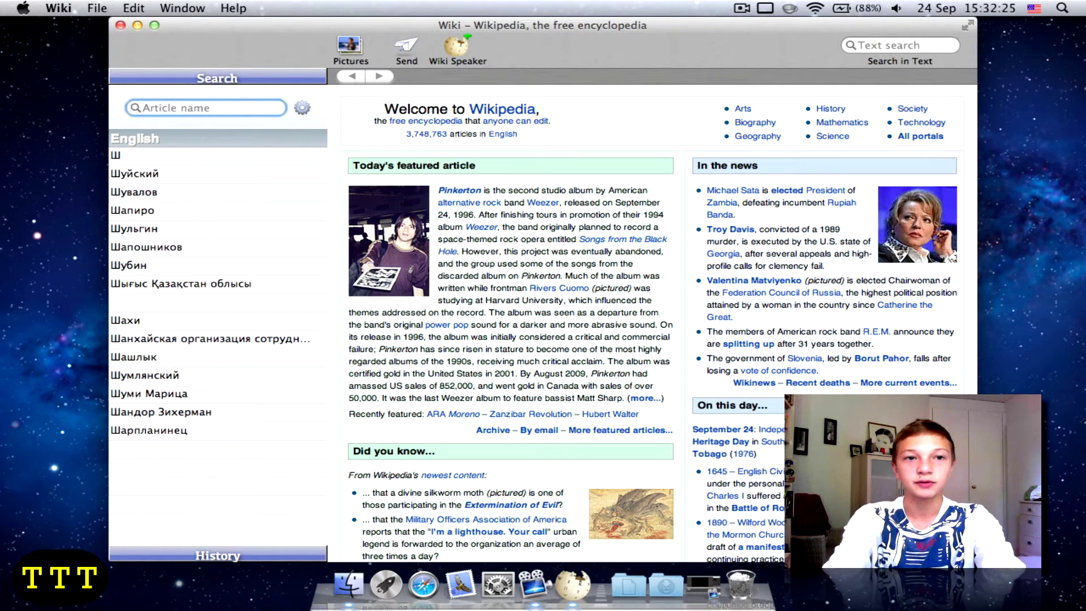
Step: Search Wiki for 'iMac', open the iMac article and scroll through it
type("iMac")
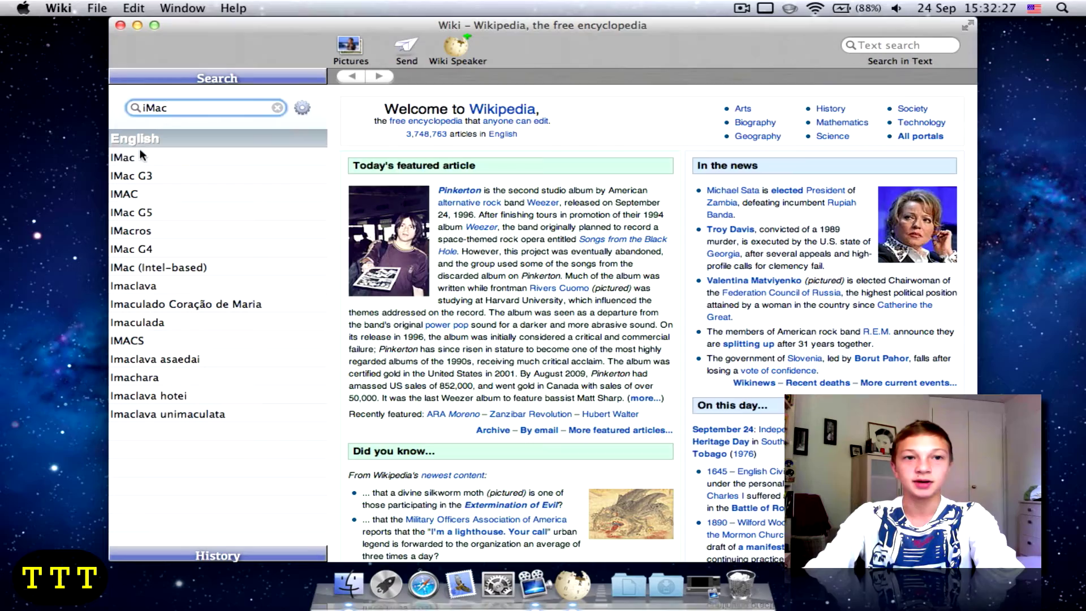
left_click(123, 158)
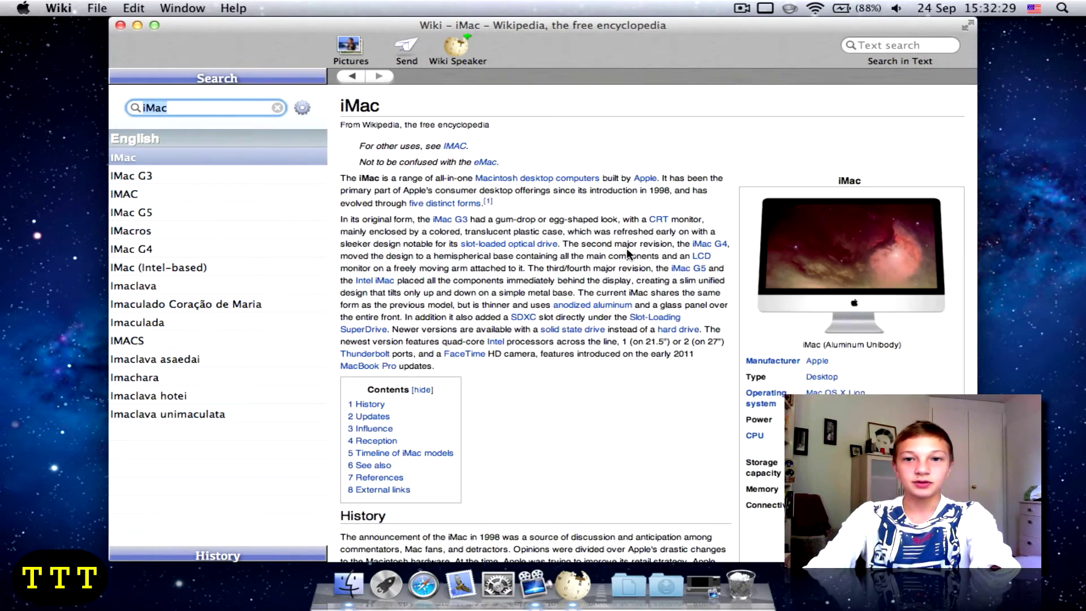
scroll("down", 3)
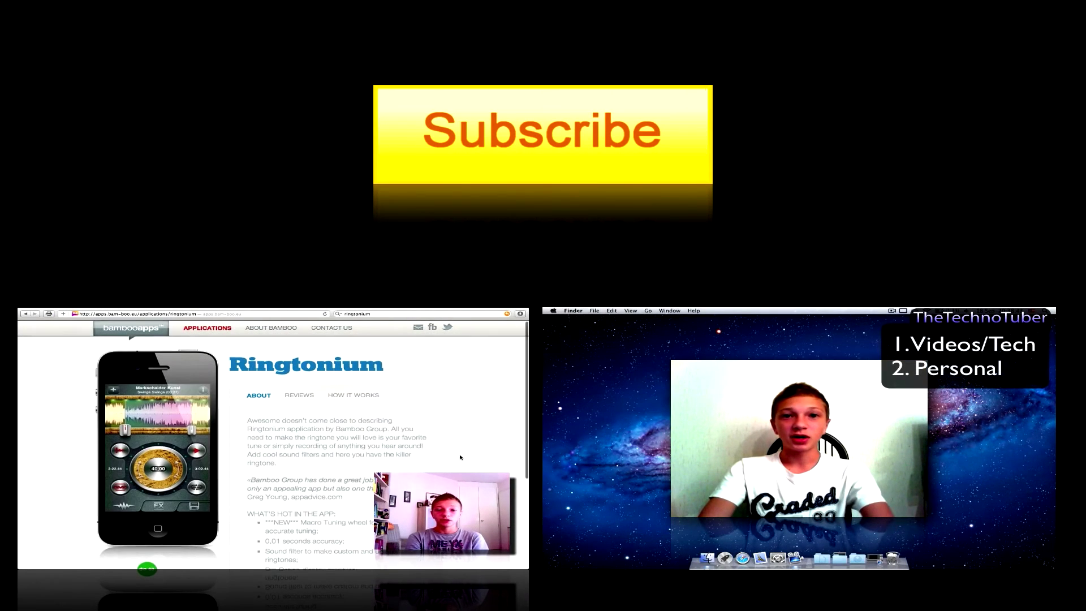
scroll("down", 3)
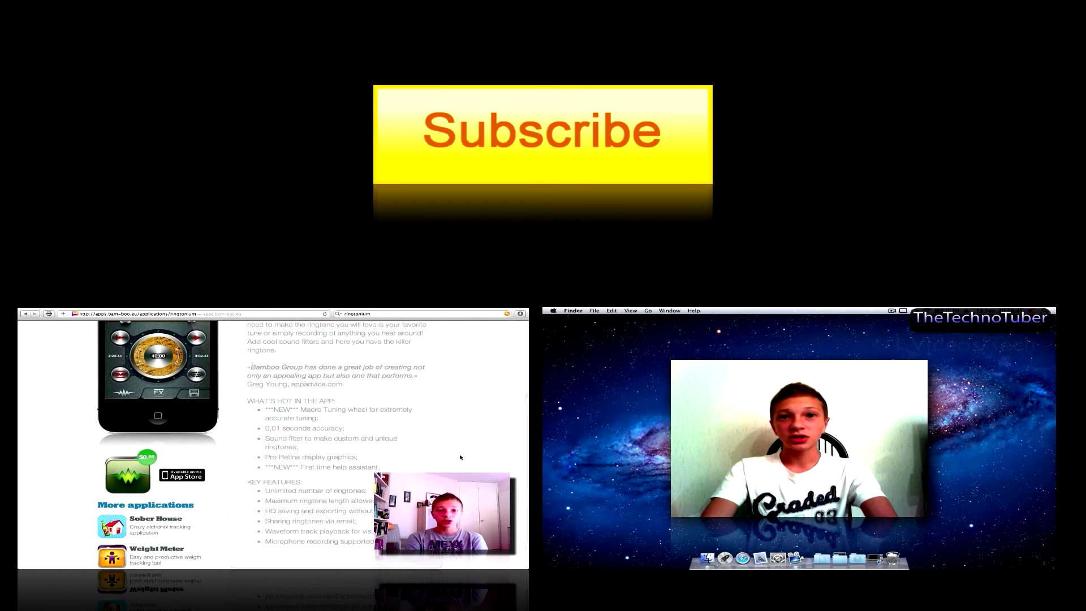